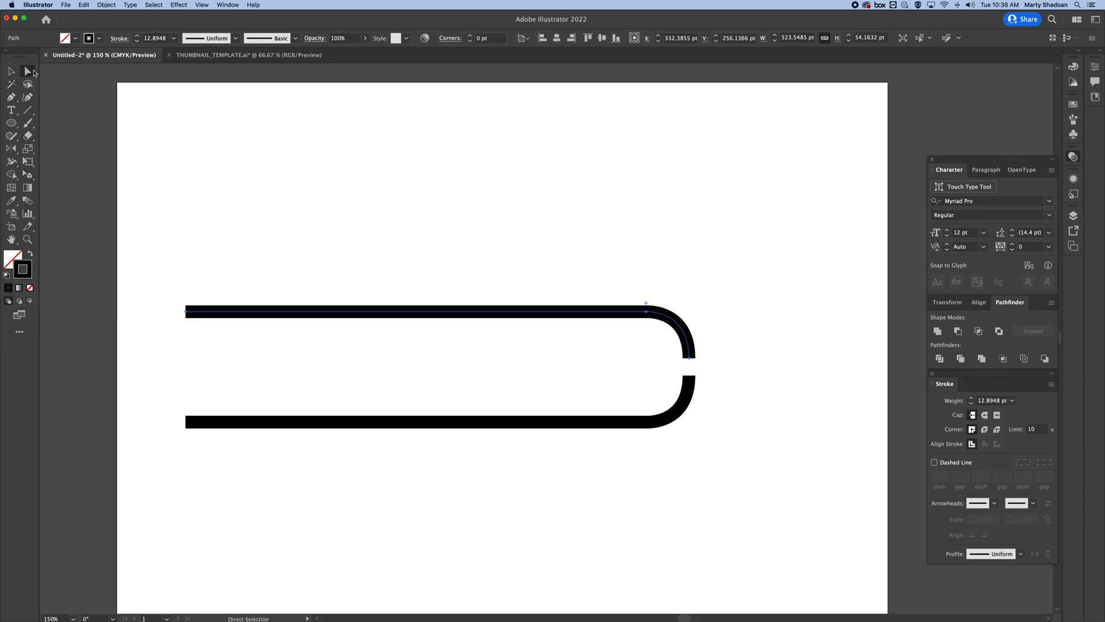
pyautogui.moveTo(701, 365)
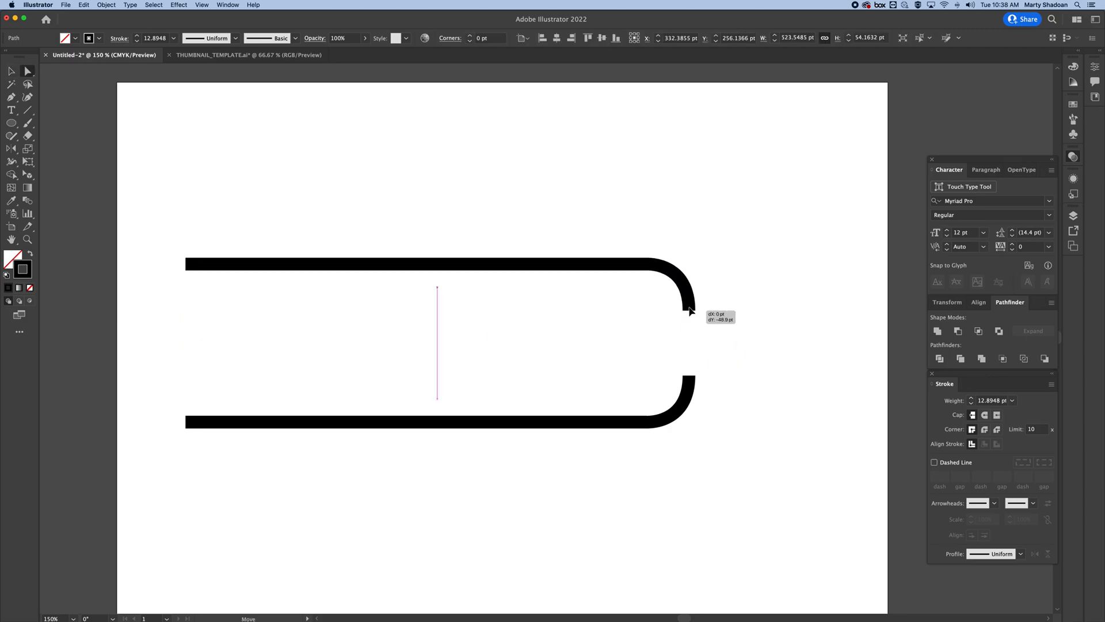
# Move the top stroked piece down to meet the bottom piece and join them into one U-shaped path
pyautogui.moveTo(684, 310); pyautogui.dragTo(690, 379)
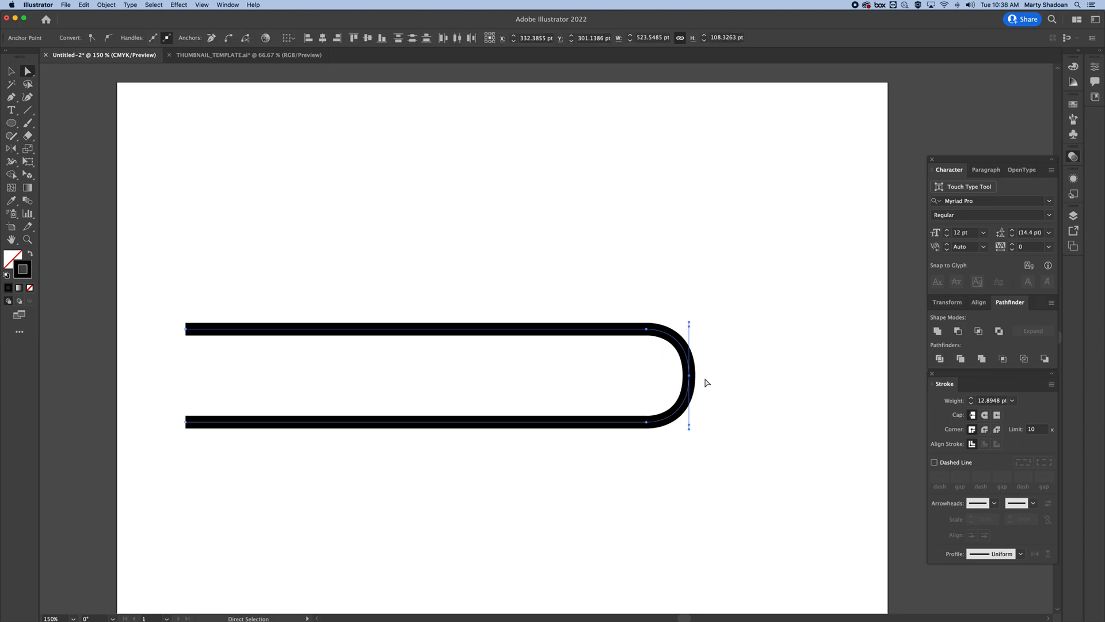
pyautogui.click(106, 5)
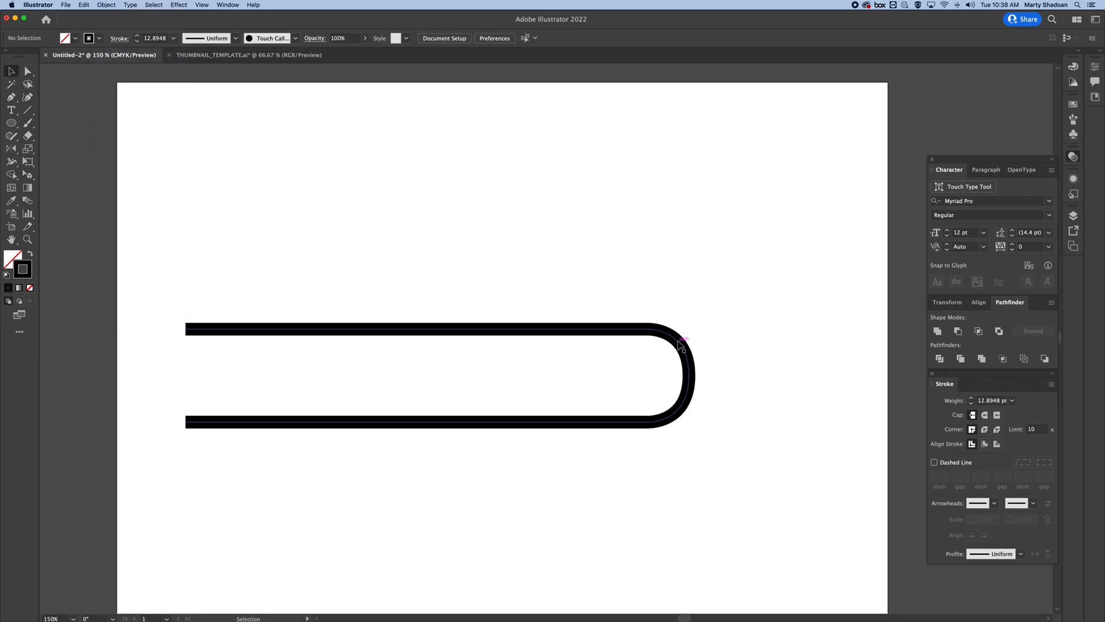
# Undo the join and pull a copy of the rounded corner piece out toward the bottom middle
pyautogui.click(680, 343)
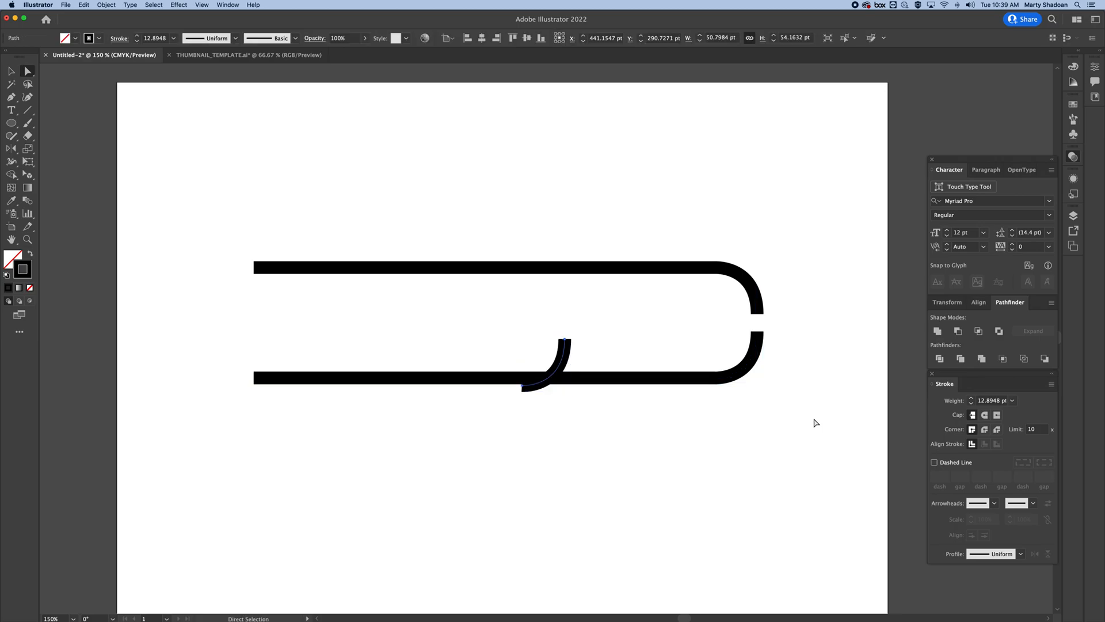
# Move the copied corner piece left and reflect it across the vertical axis
pyautogui.moveTo(546, 359); pyautogui.dragTo(423, 331)
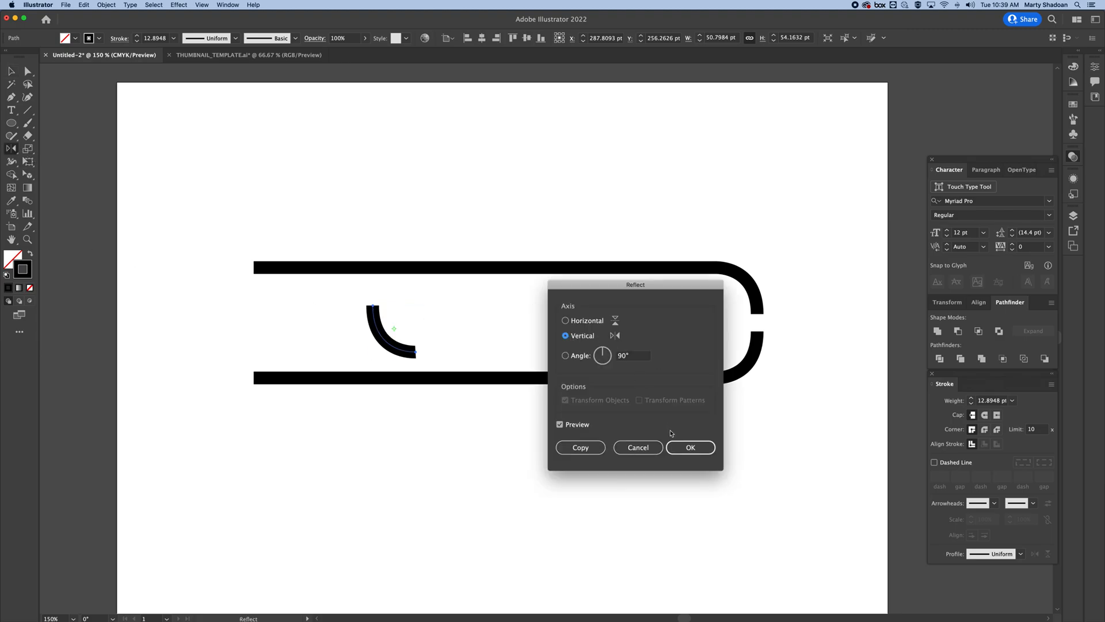
pyautogui.click(690, 447)
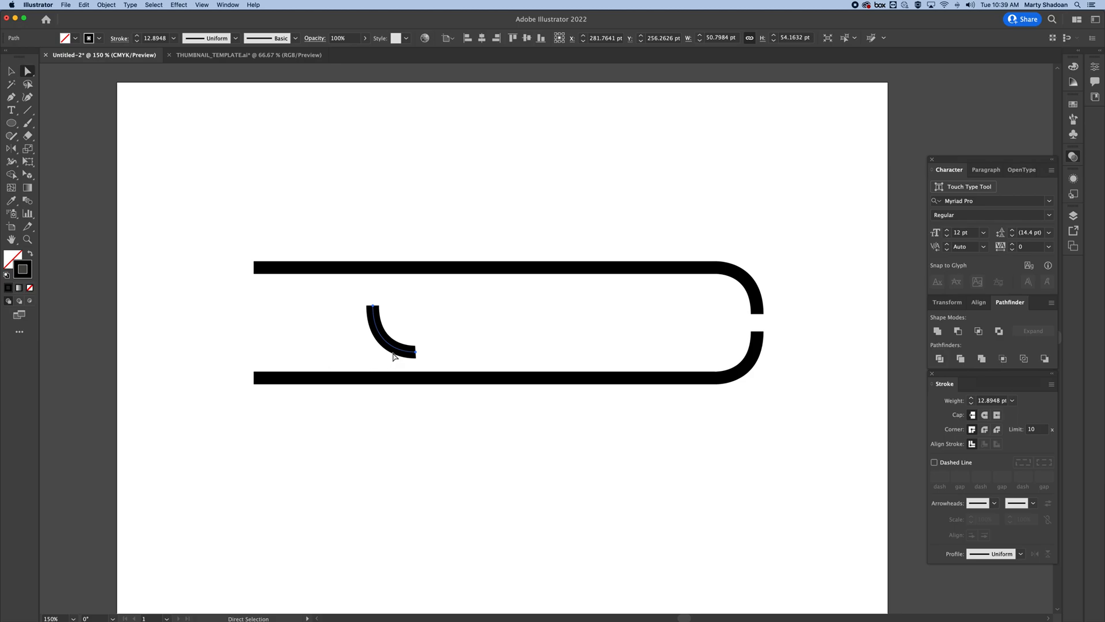
# Place the mirrored corner at the bottom line's left end and join them into a rounded lower-left corner
pyautogui.moveTo(391, 331); pyautogui.dragTo(269, 352)
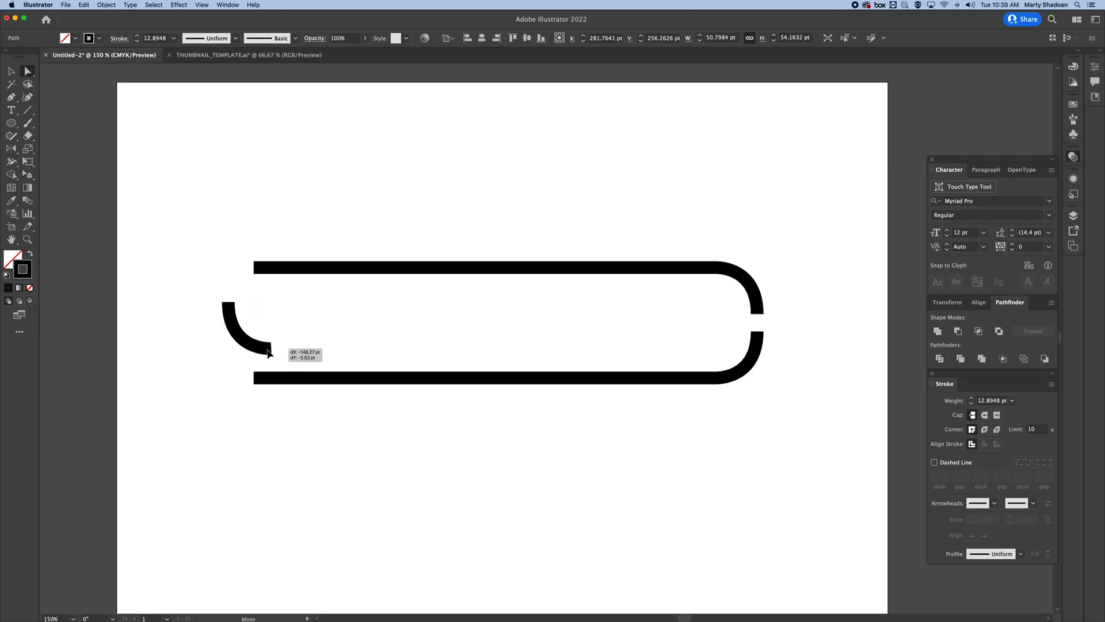
pyautogui.moveTo(269, 352); pyautogui.dragTo(255, 382)
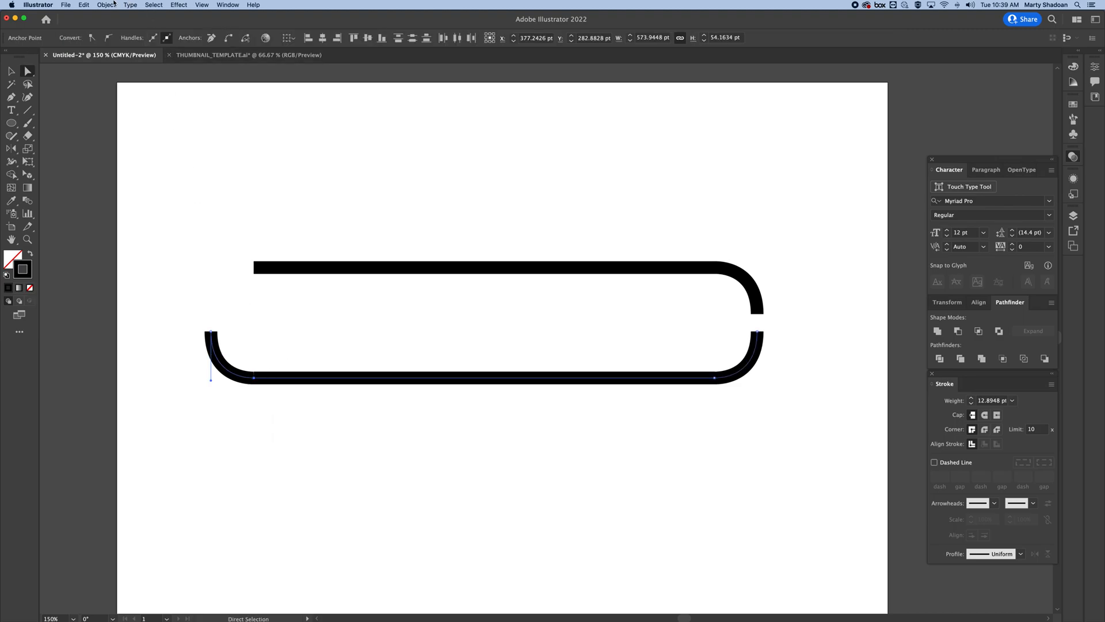
pyautogui.click(105, 5)
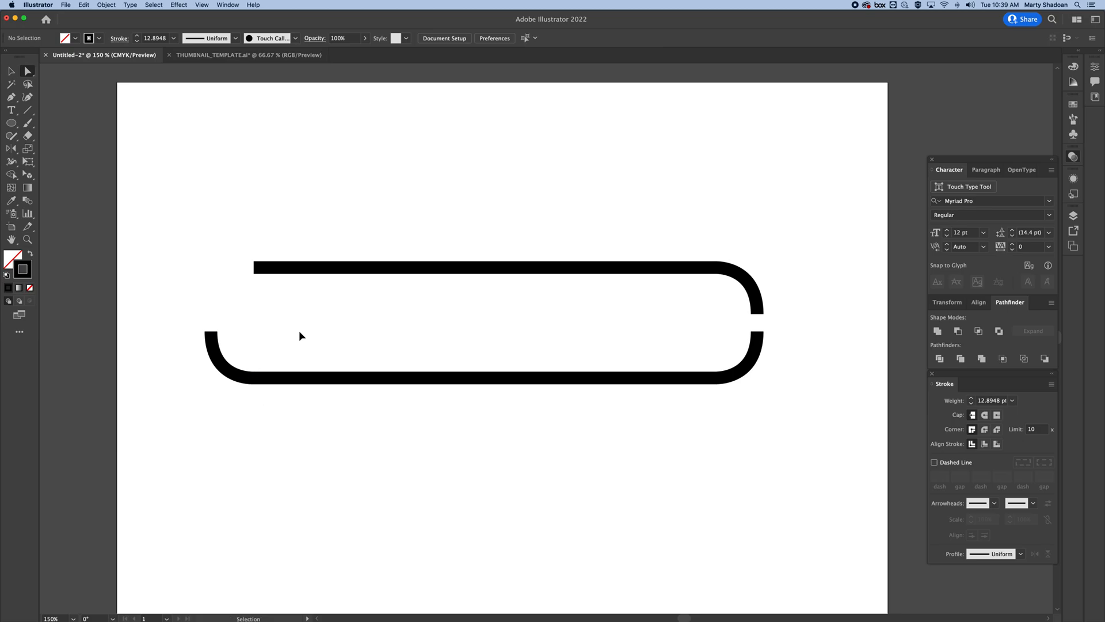
# Add the top-left corner piece and join all open endpoints into one closed rounded-rectangle outline
pyautogui.click(560, 356)
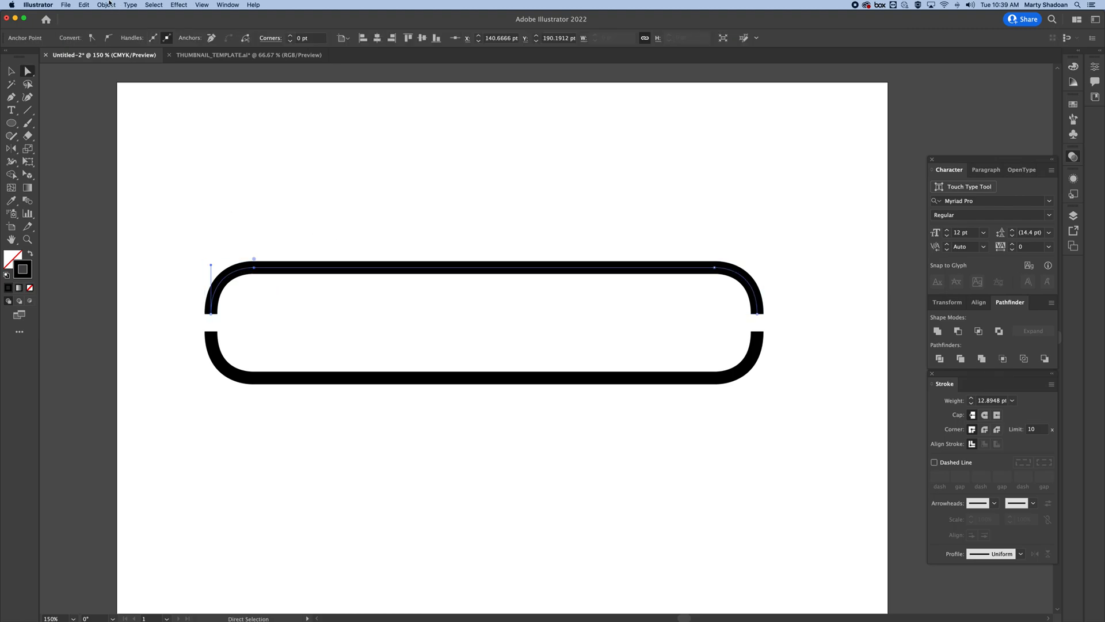
pyautogui.click(106, 4)
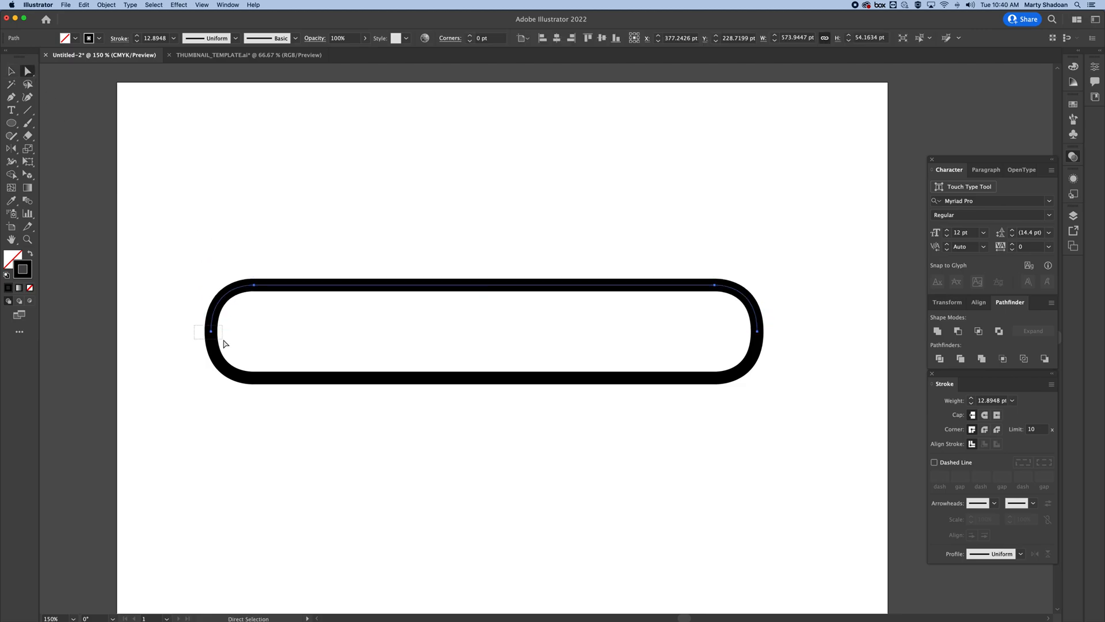
# Give the closed rounded rectangle a solid black fill with no stroke
pyautogui.click(105, 5)
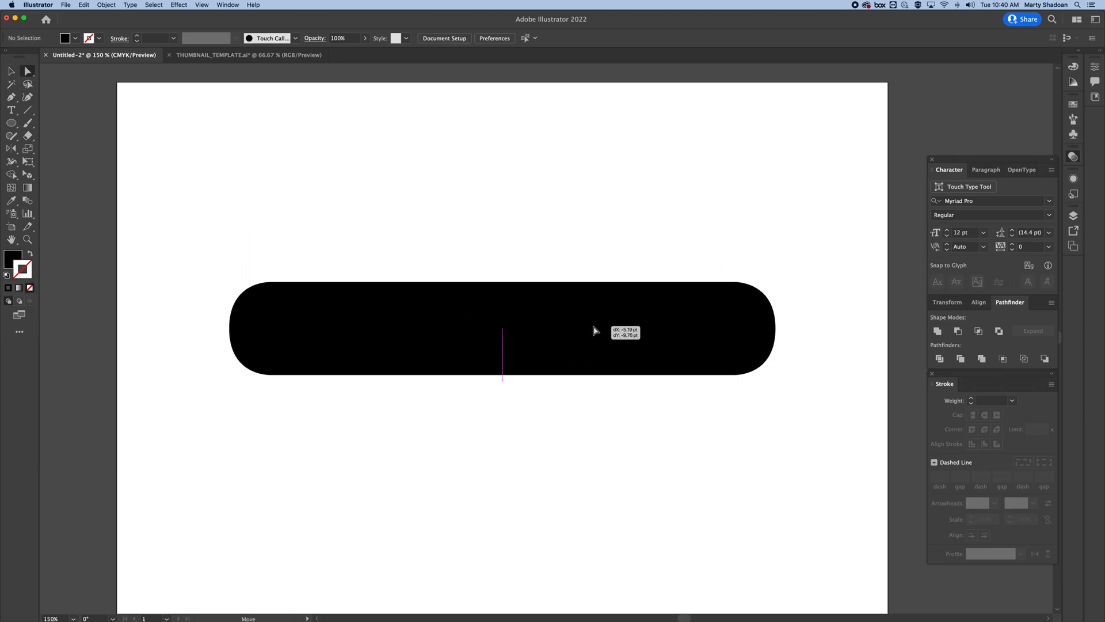
# Move the black rounded rectangle lower on the artboard and deselect it
pyautogui.click(504, 375)
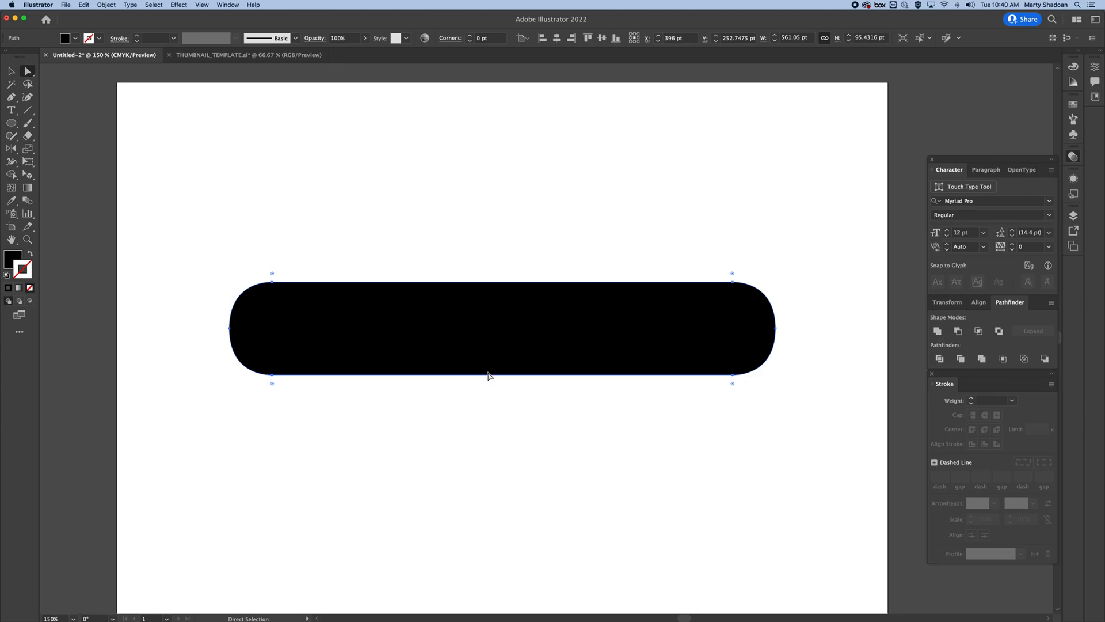
pyautogui.moveTo(522, 256)
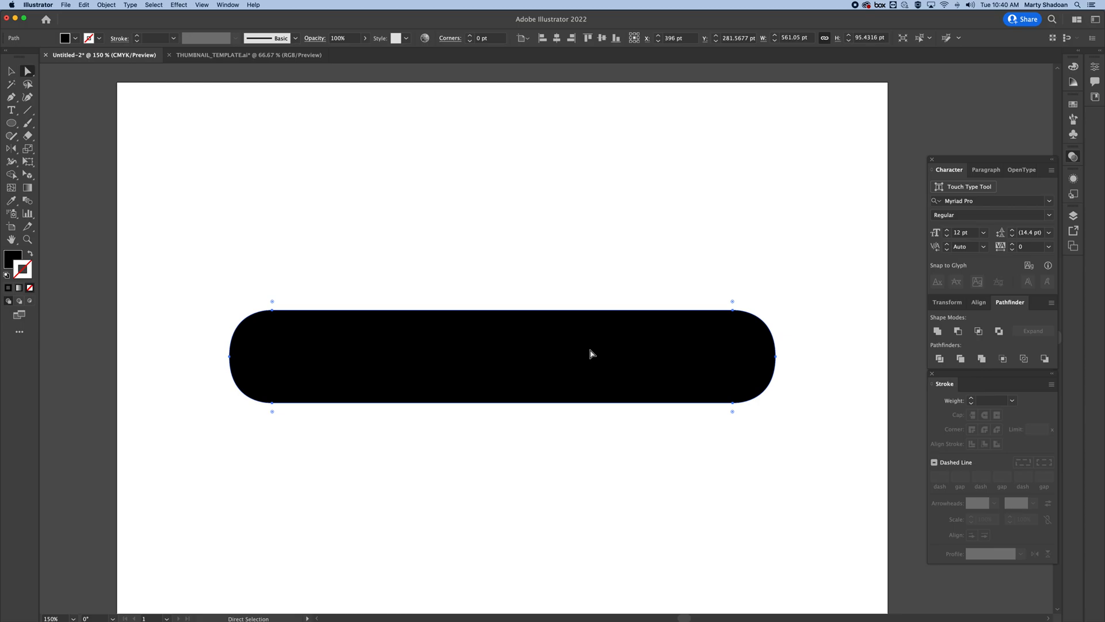
pyautogui.click(571, 193)
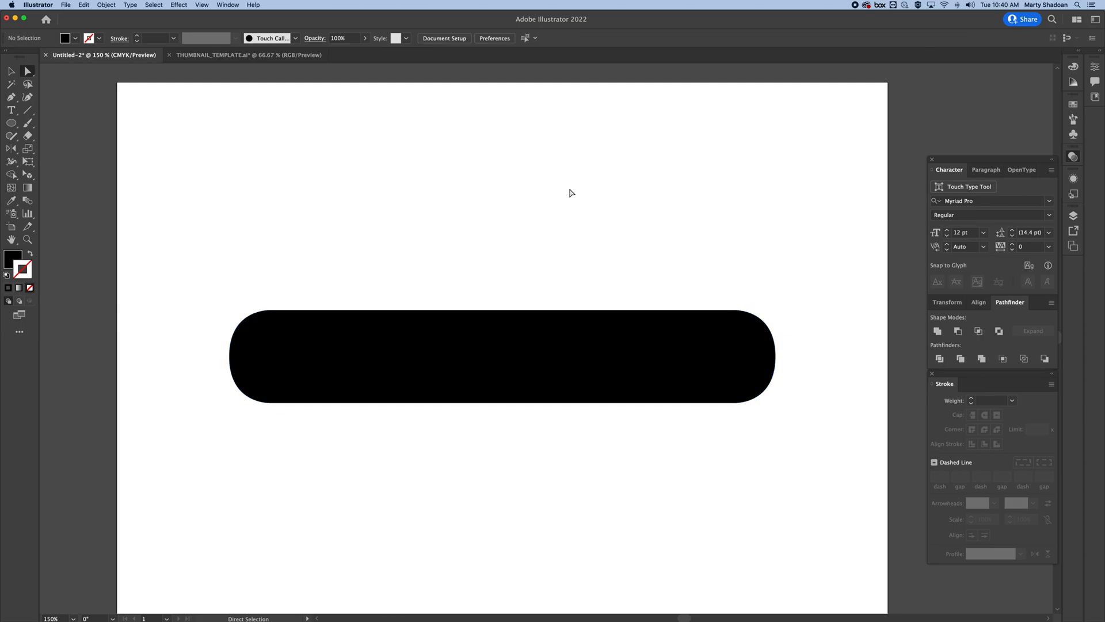